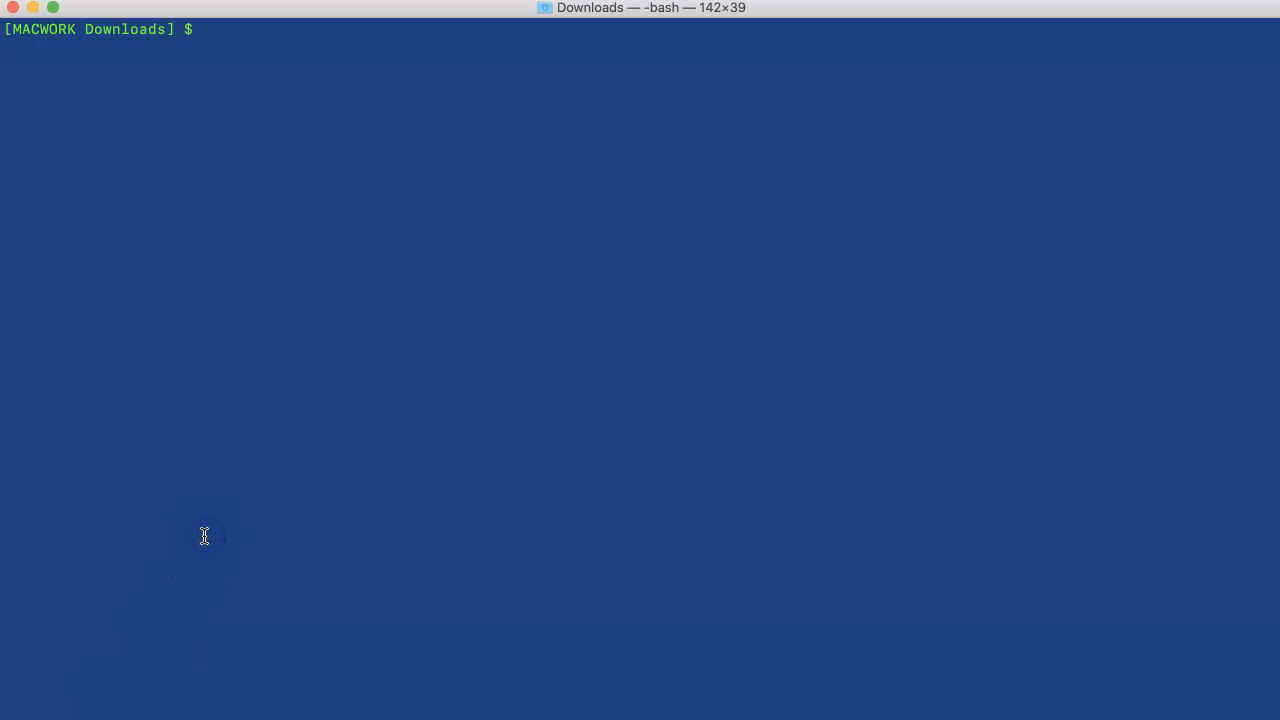
Run 'adb devices' in Downloads to list the attached Android phone
text(adb)
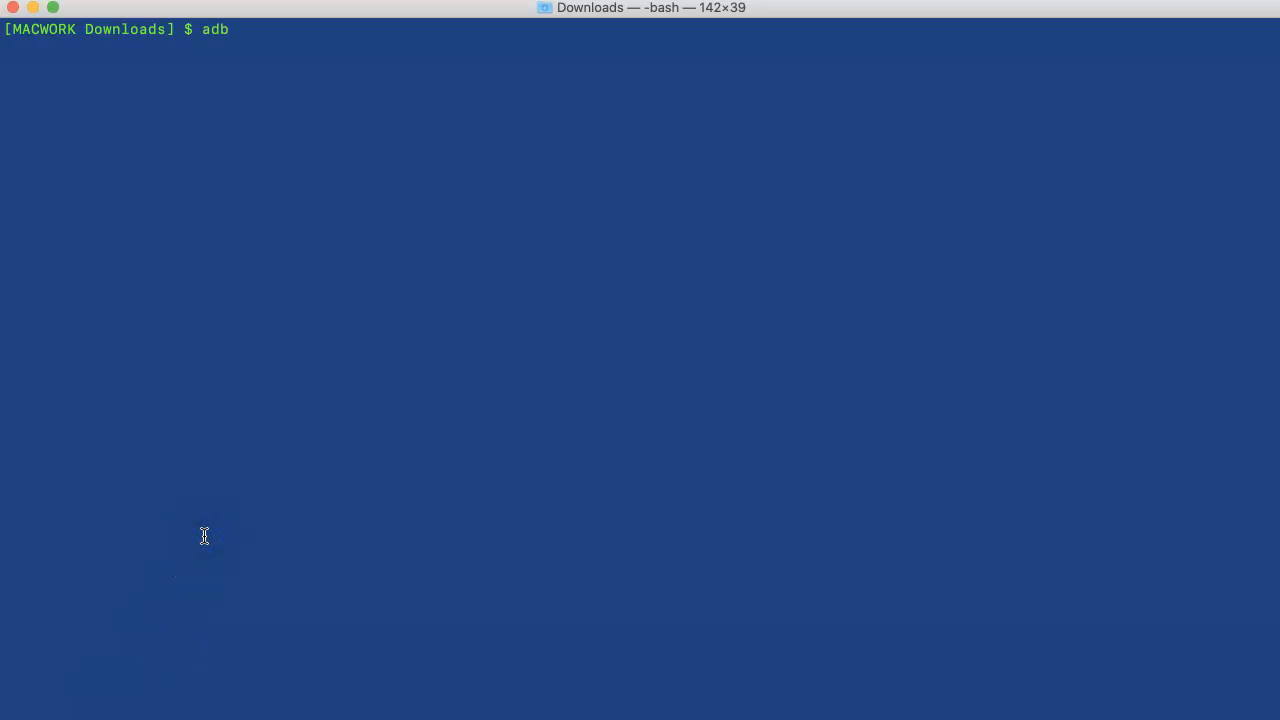
text(devices)
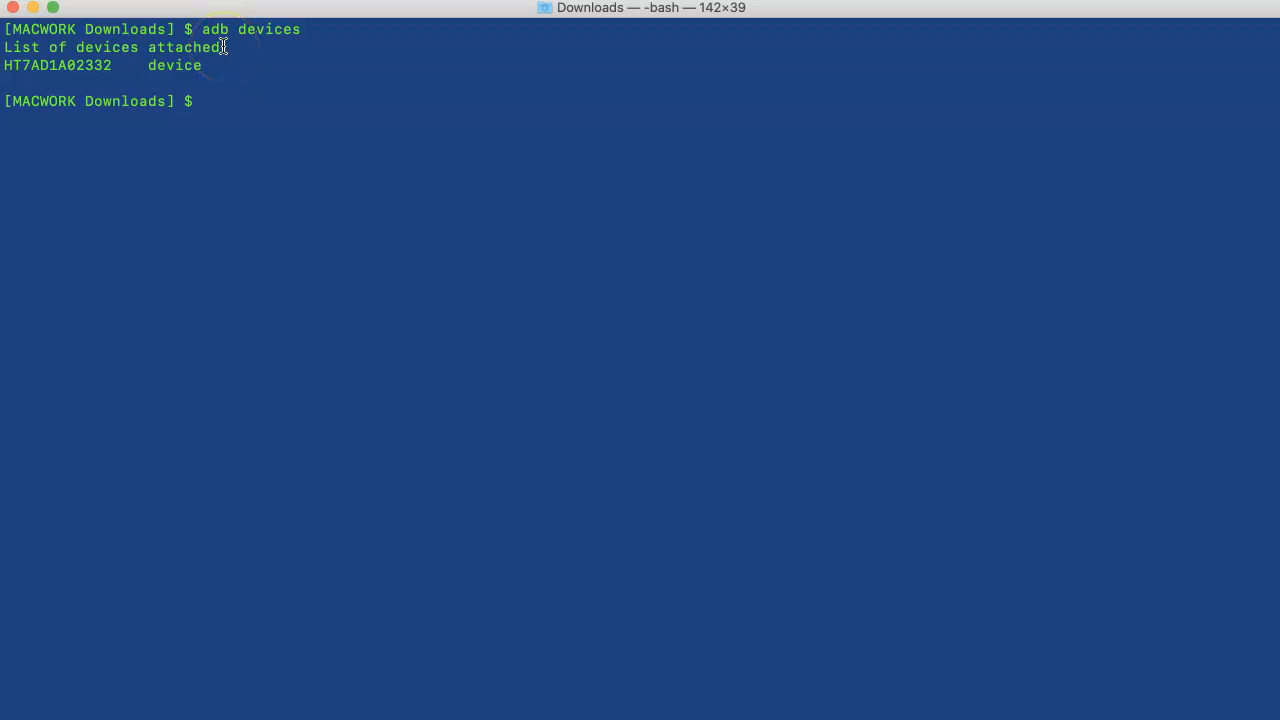
mouse_move(268, 158)
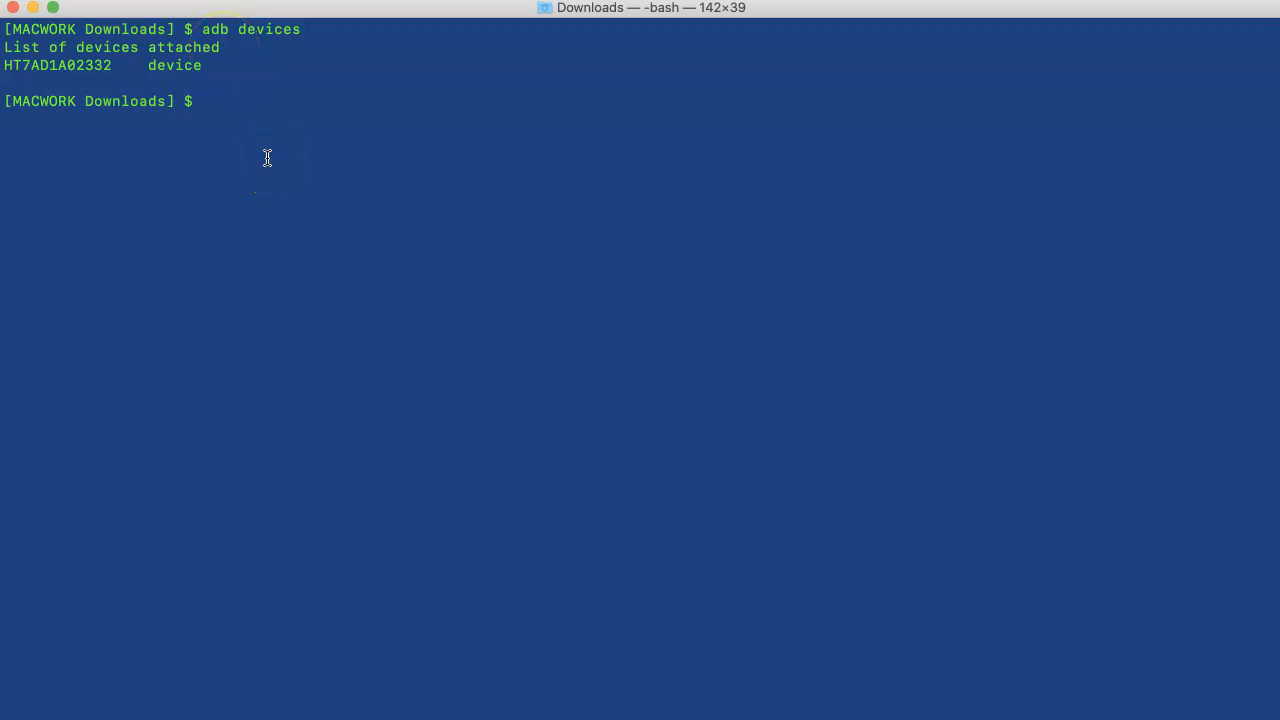
Run adb shell top sorted by %MEM to show the phone's memory-ranked processes, then return to the prompt
text(adb devices)
text(adb shell top -s 6)
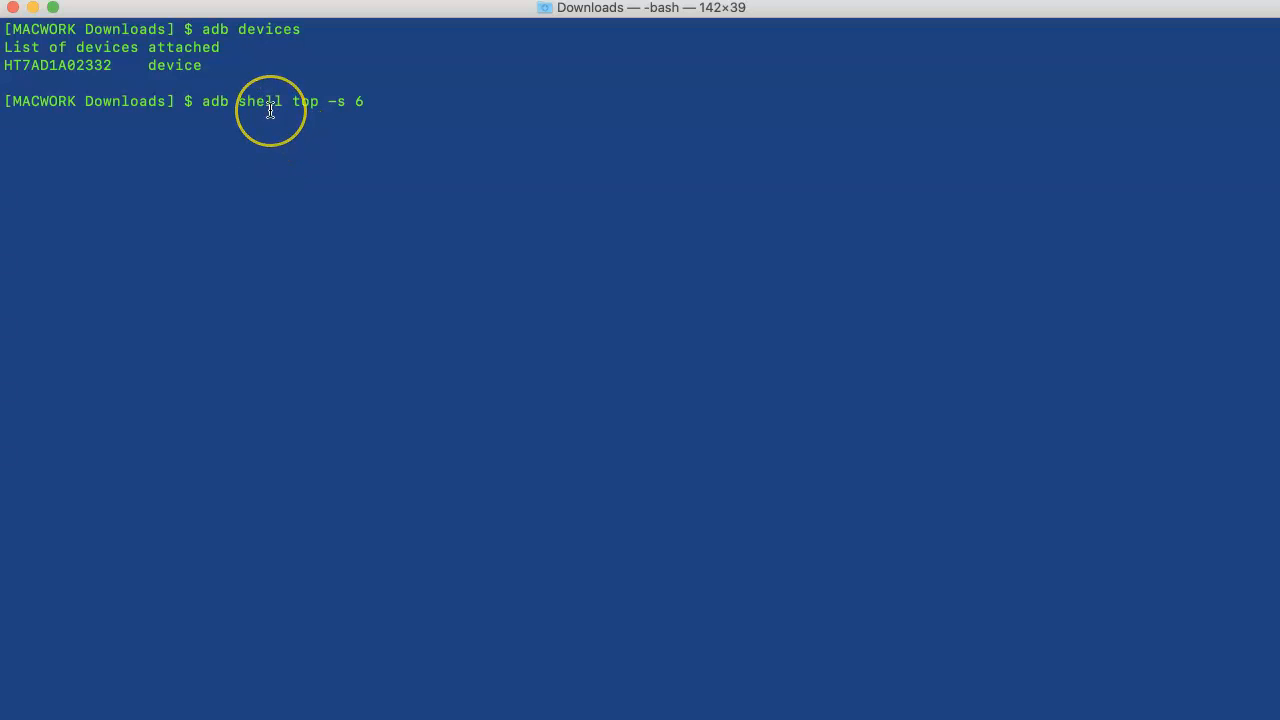
mouse_move(284, 110)
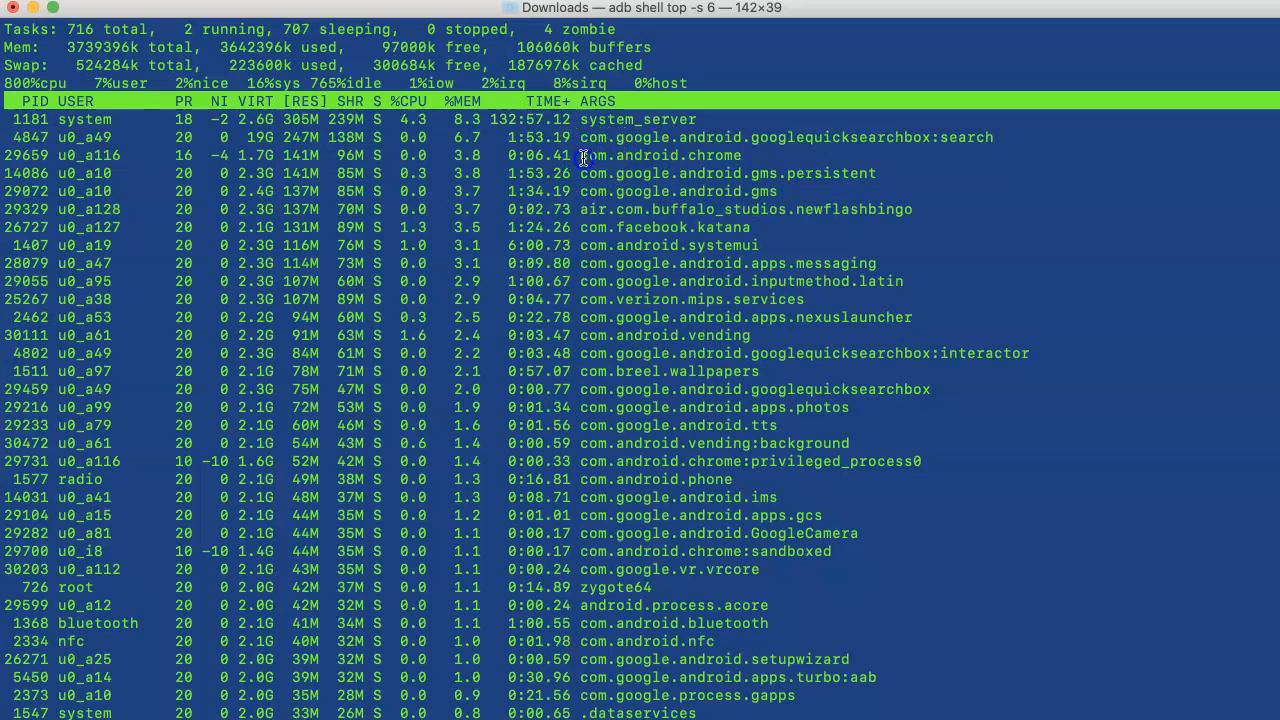
double_click(660, 156)
text(q)
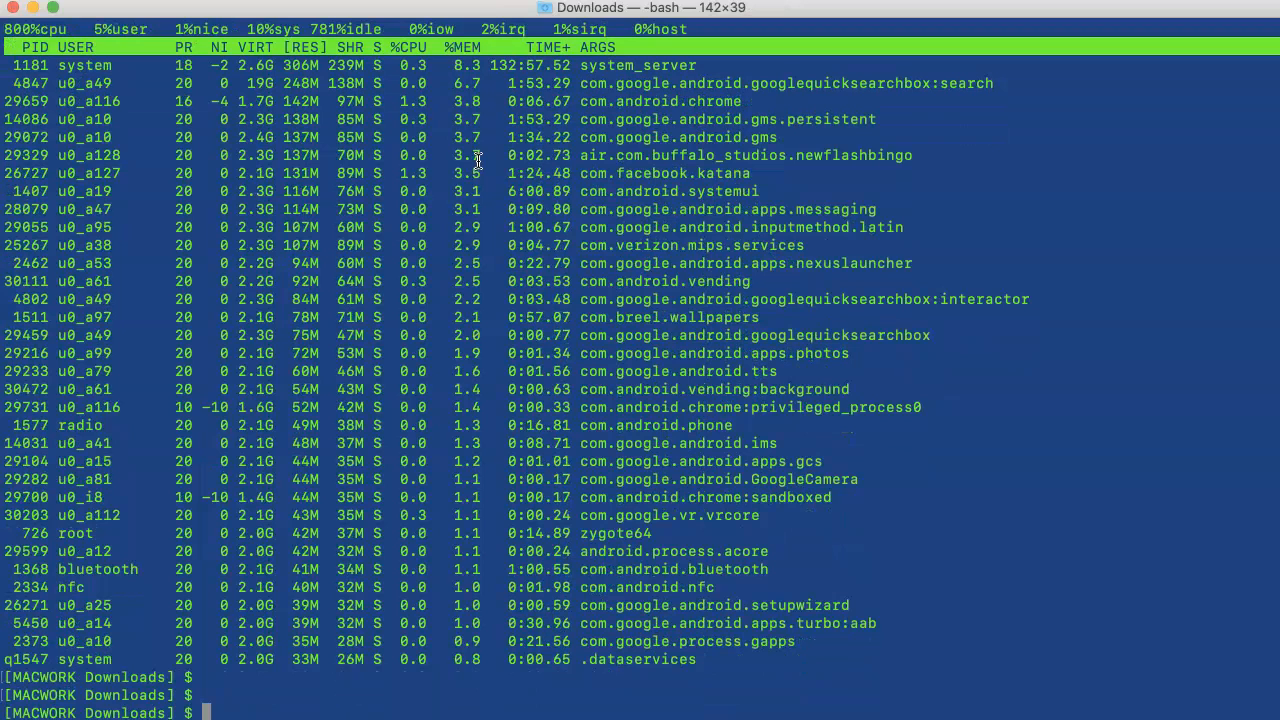
Run adb shell top sorted by CPU usage, watch the live table, then quit back to the prompt
text(adb shell top -s 6)
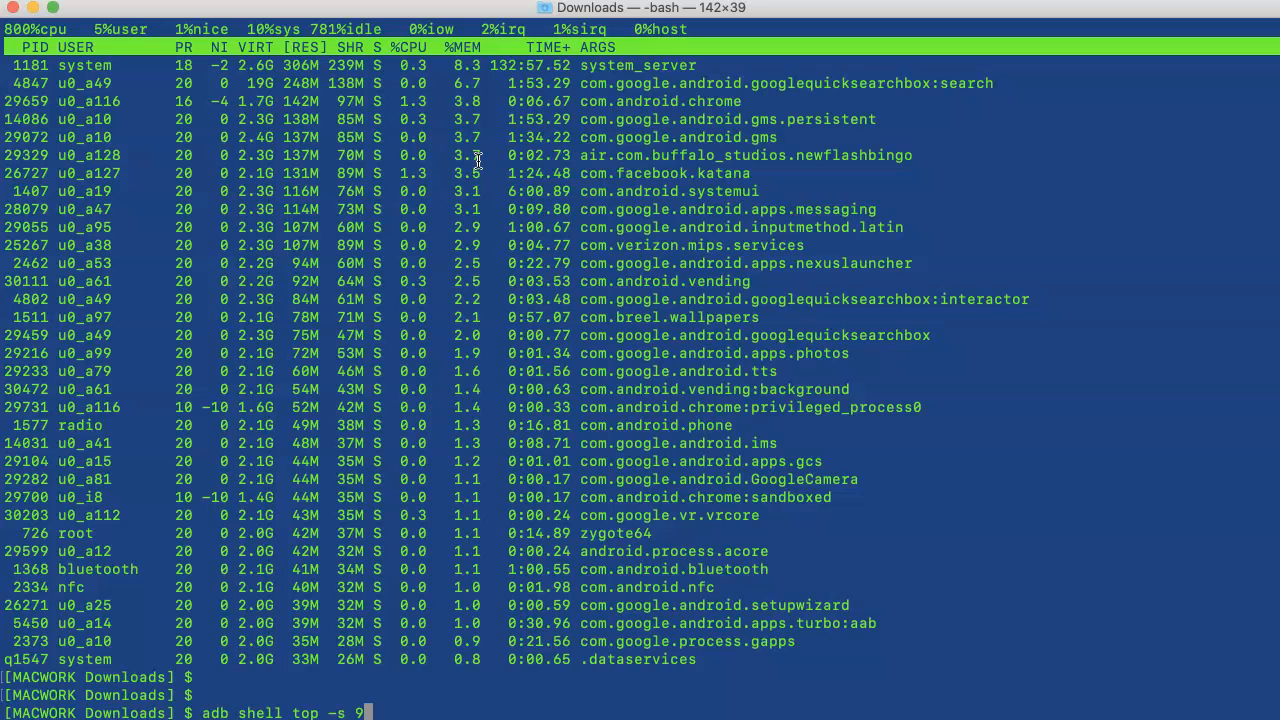
key(Return)
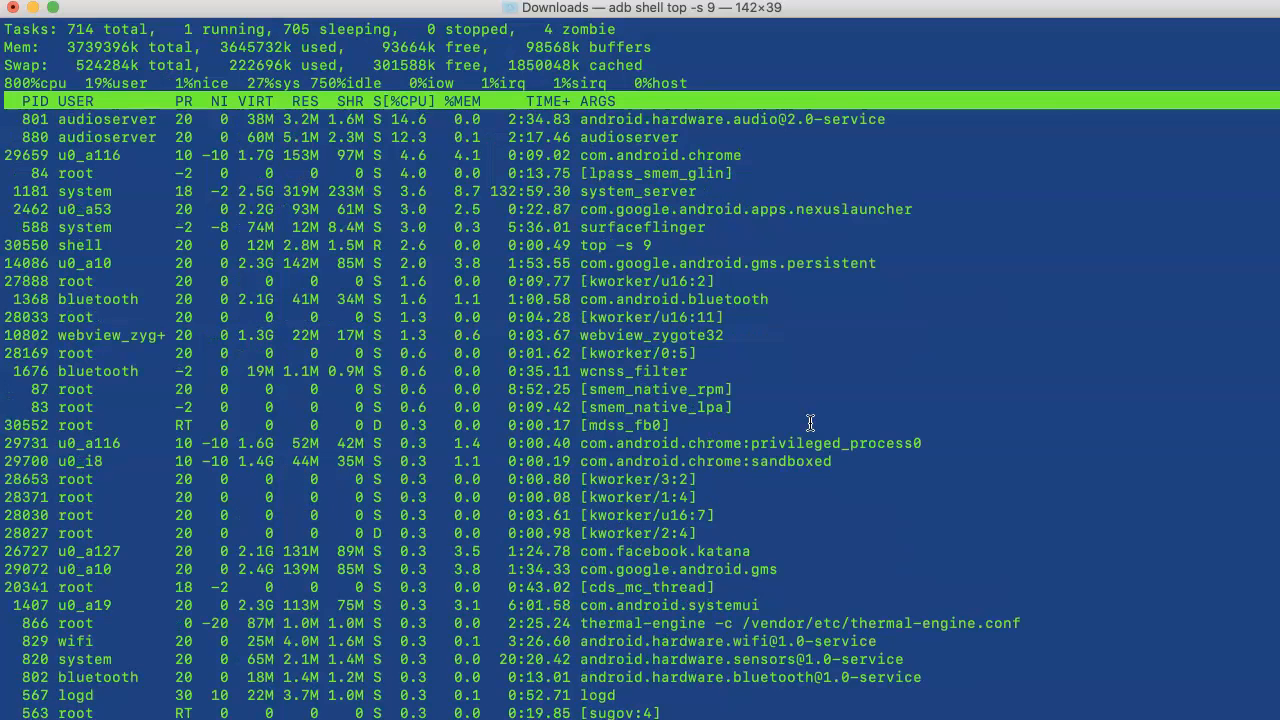
key(q)
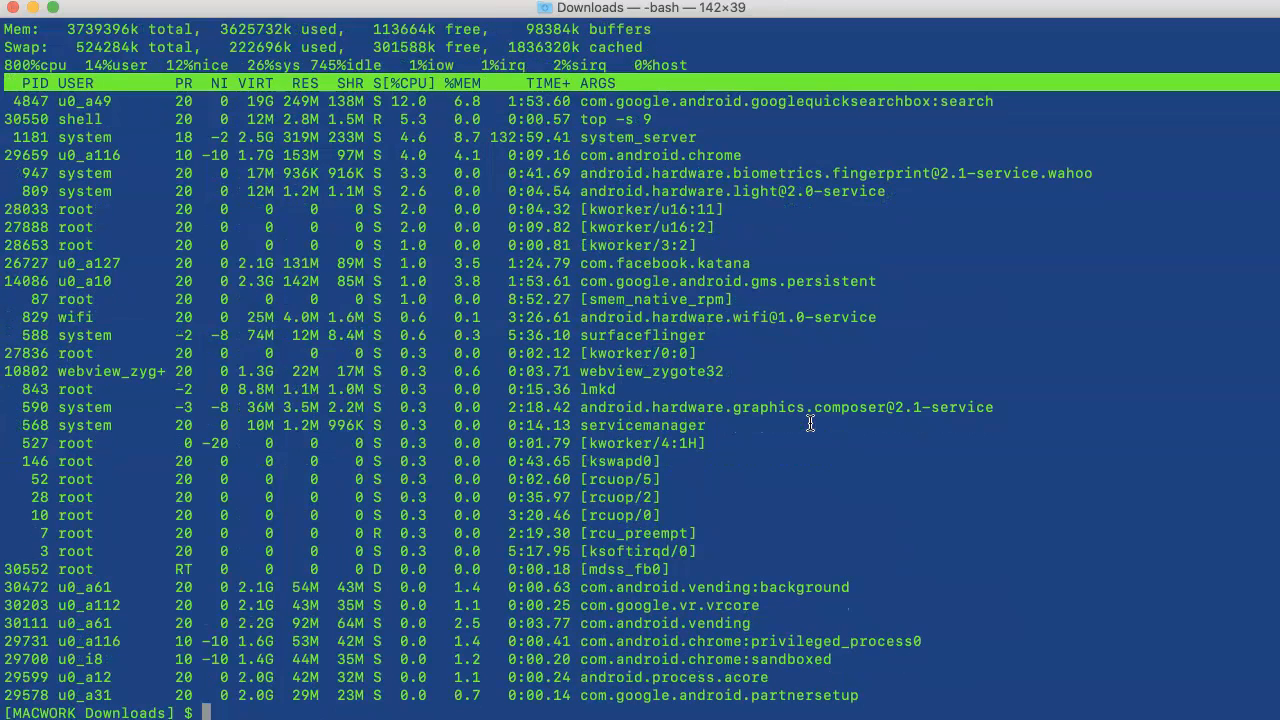